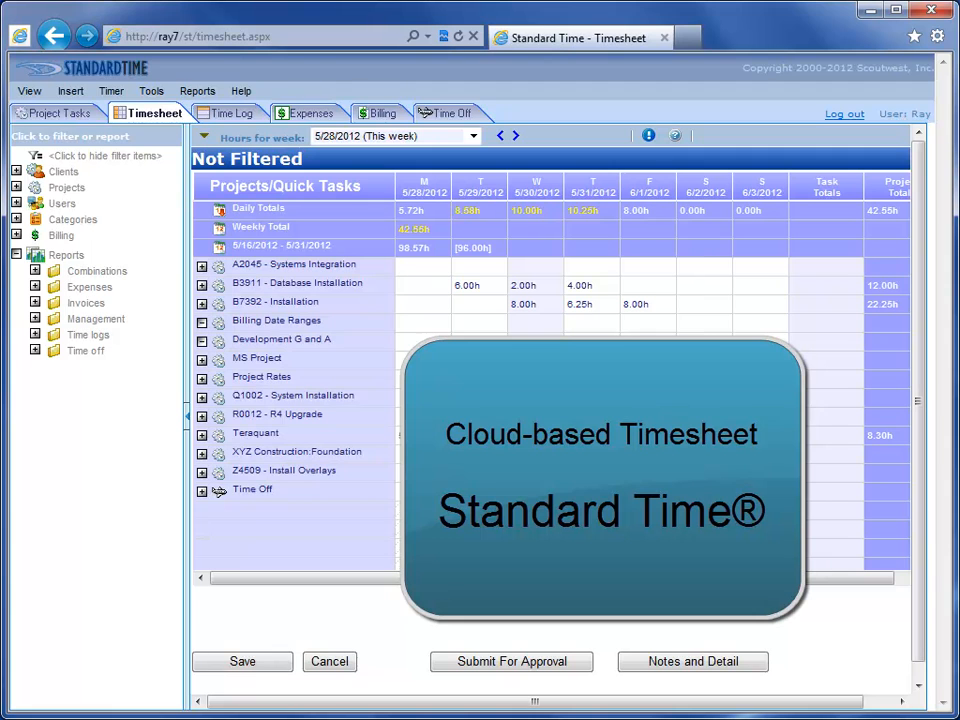
mouse_move(164, 74)
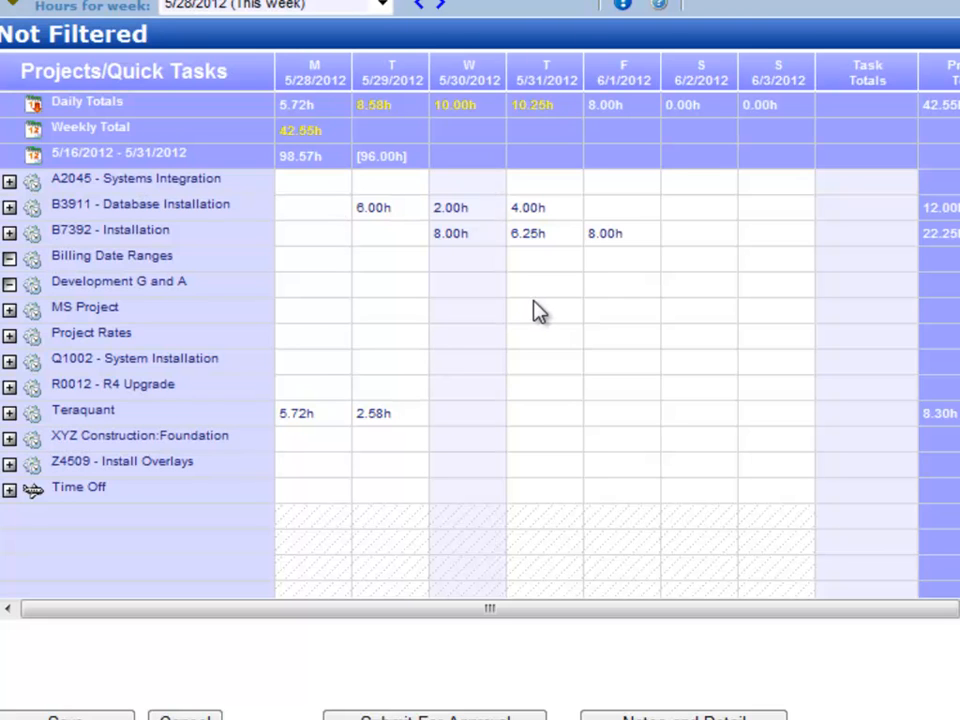
mouse_move(320, 138)
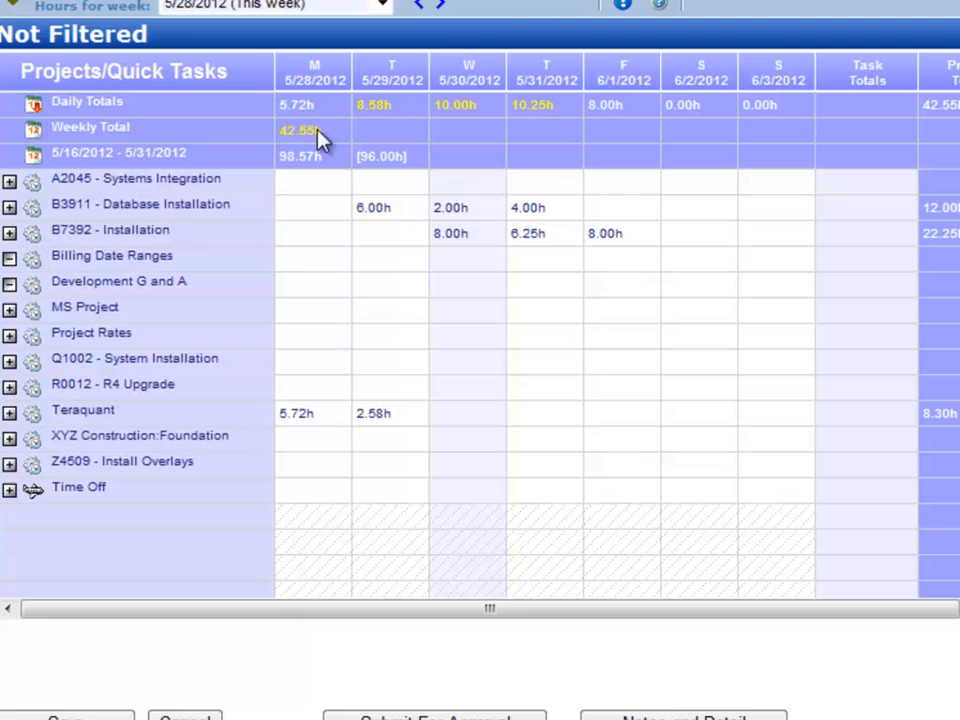
mouse_move(240, 164)
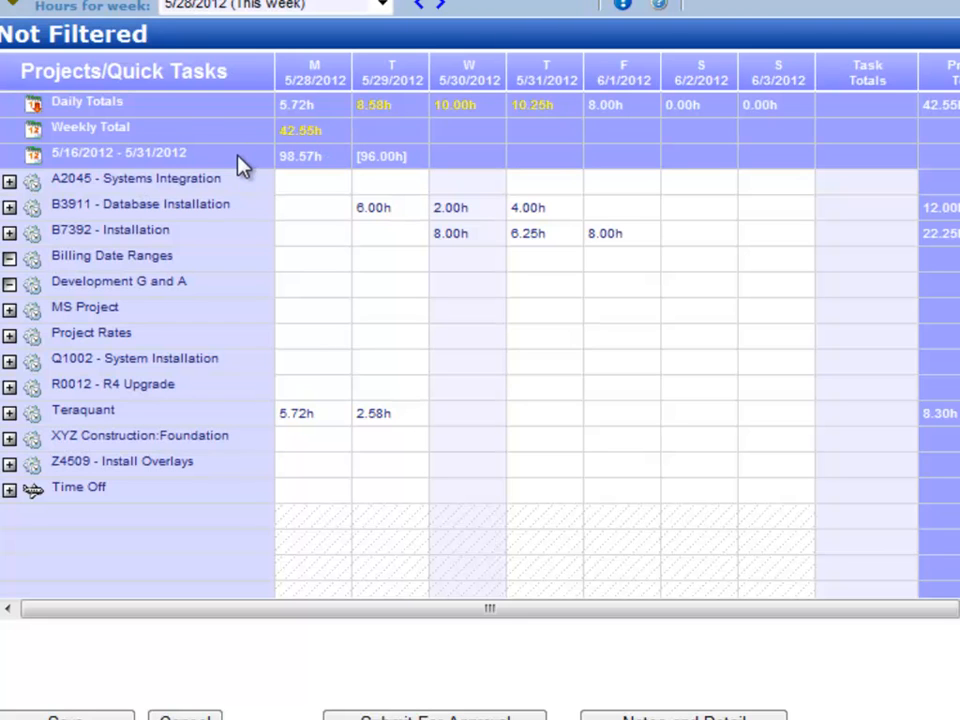
mouse_move(372, 172)
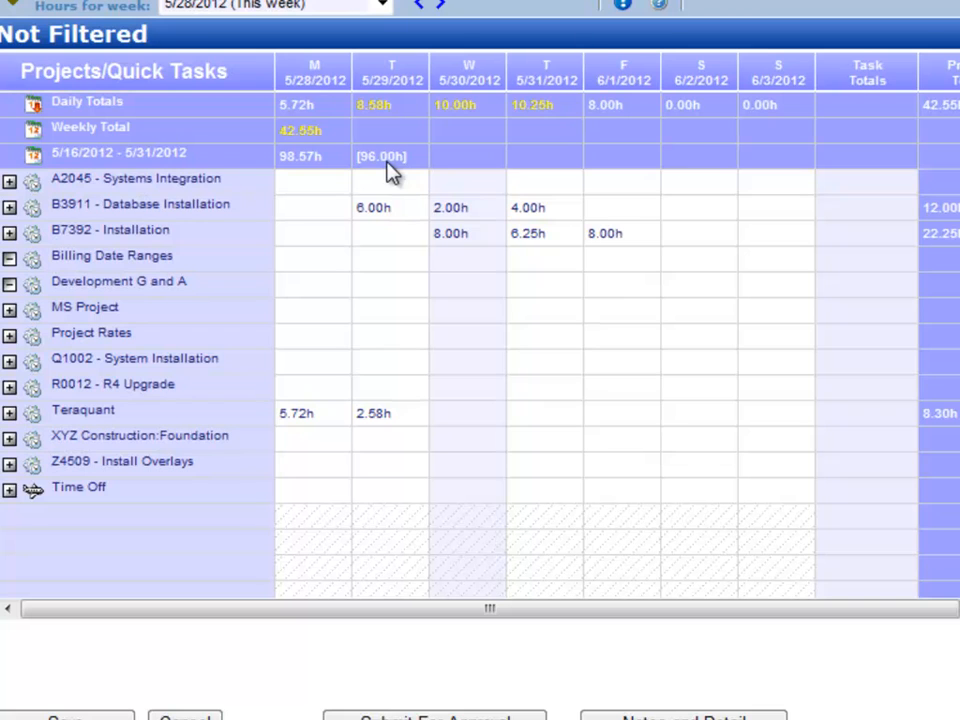
mouse_move(304, 184)
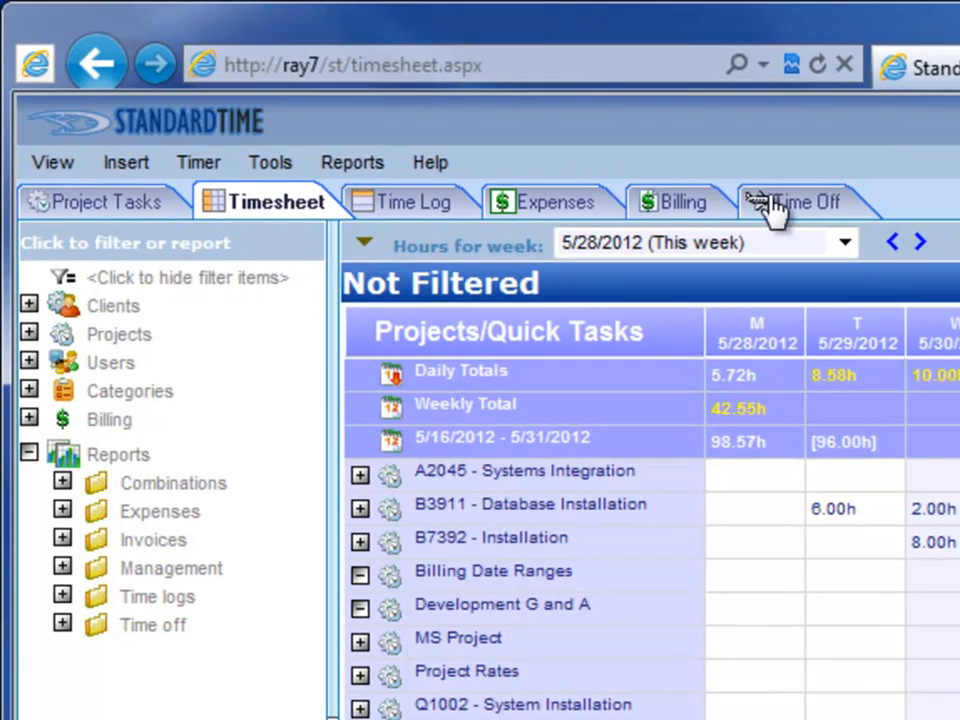
mouse_move(136, 224)
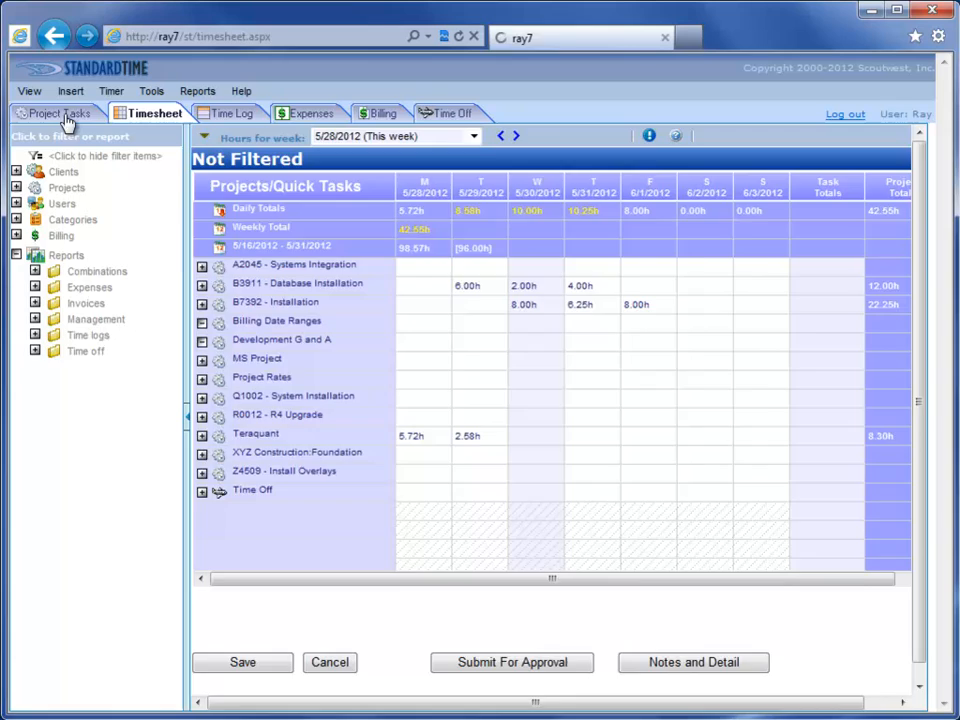
Step: Visit the Time Log, Expenses and Invoices pages in turn from the timesheet
click(60, 112)
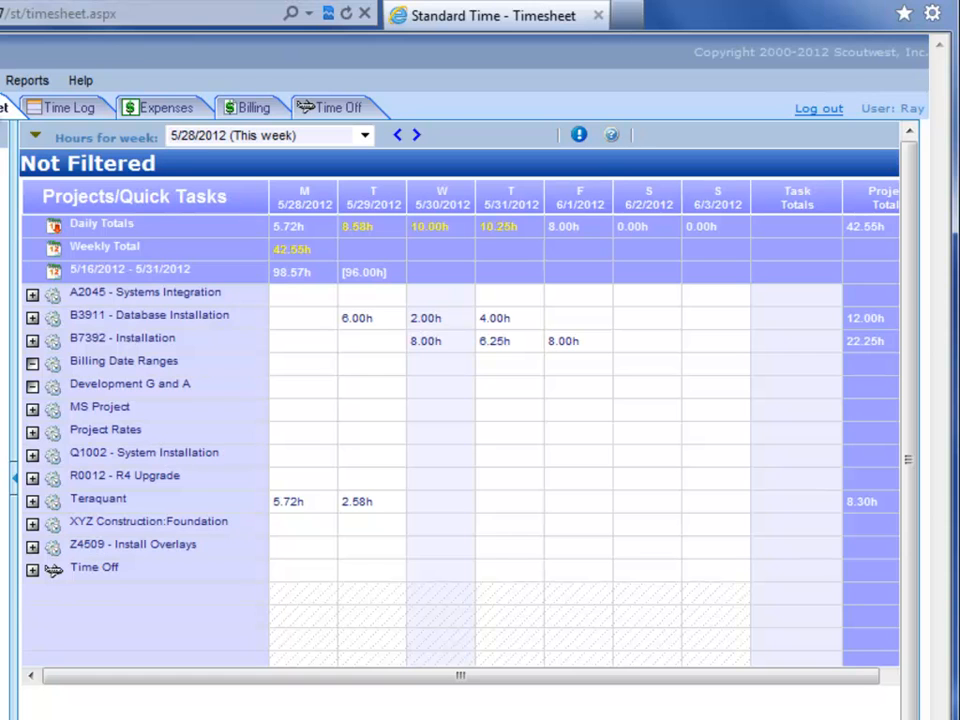
click(64, 108)
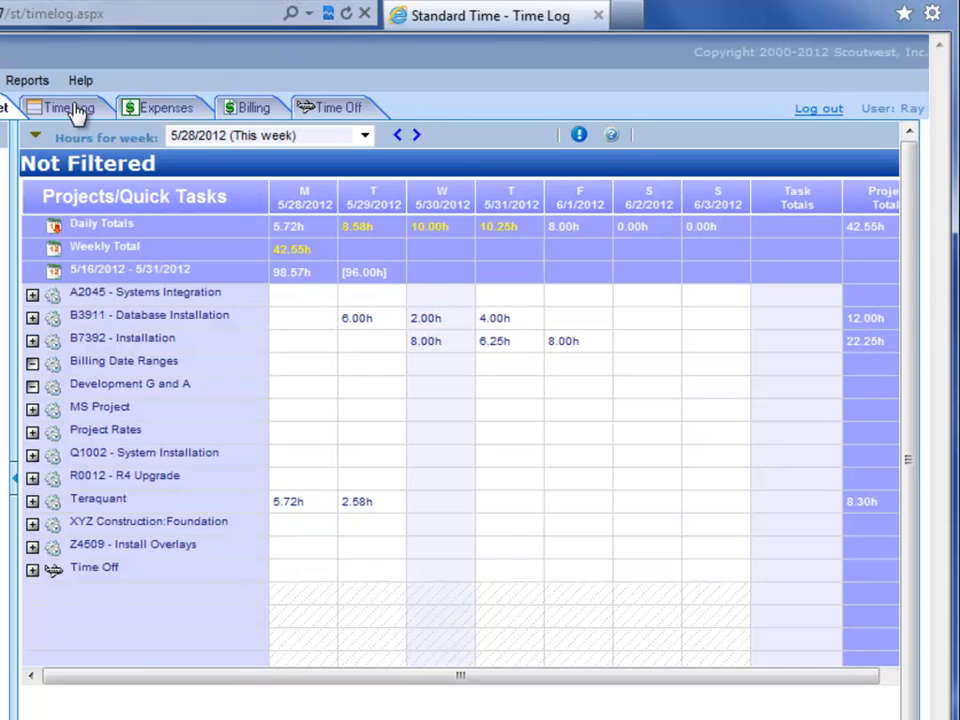
click(68, 108)
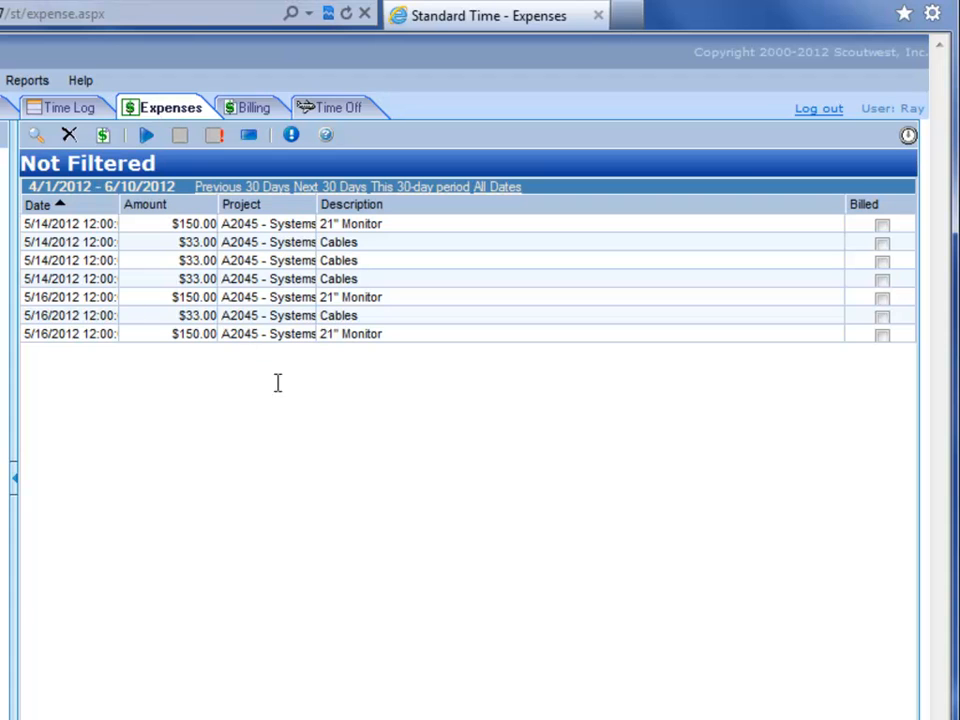
mouse_move(408, 392)
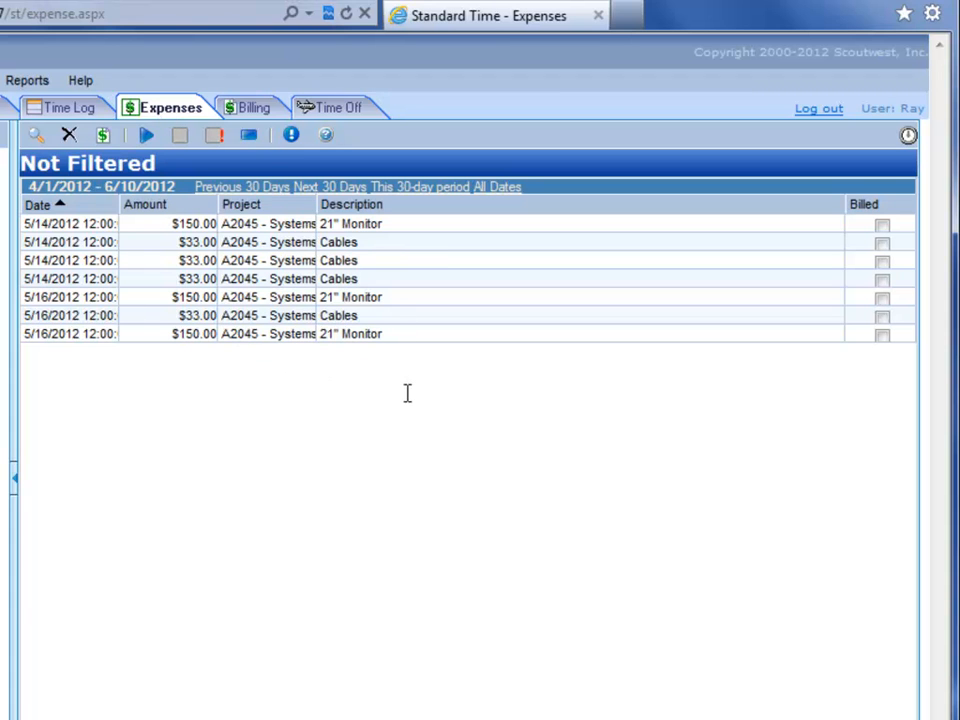
click(256, 108)
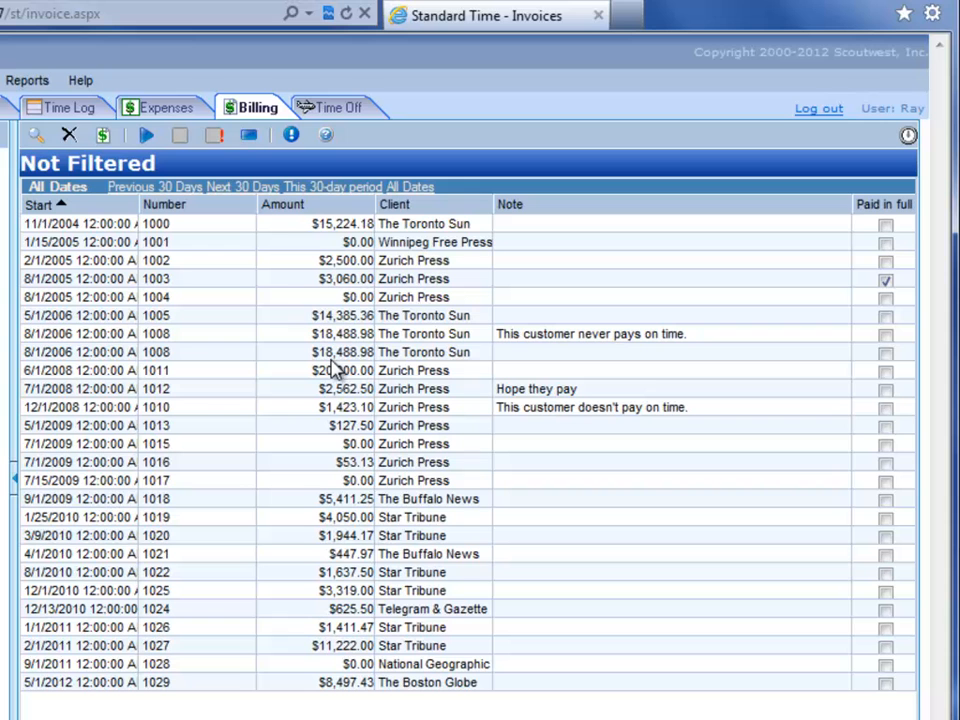
mouse_move(288, 696)
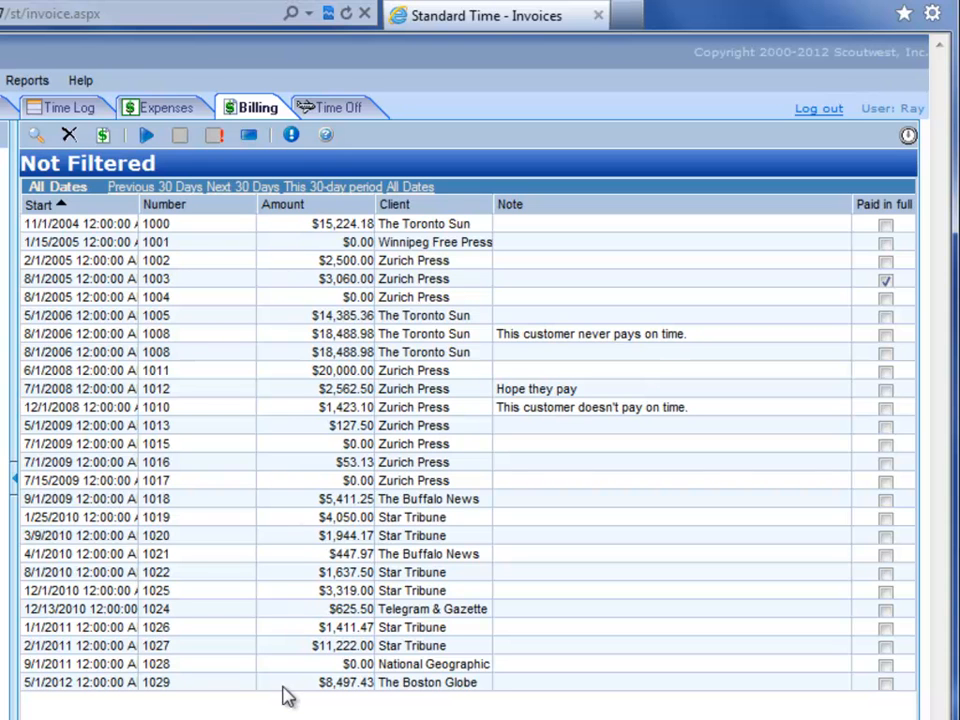
mouse_move(360, 120)
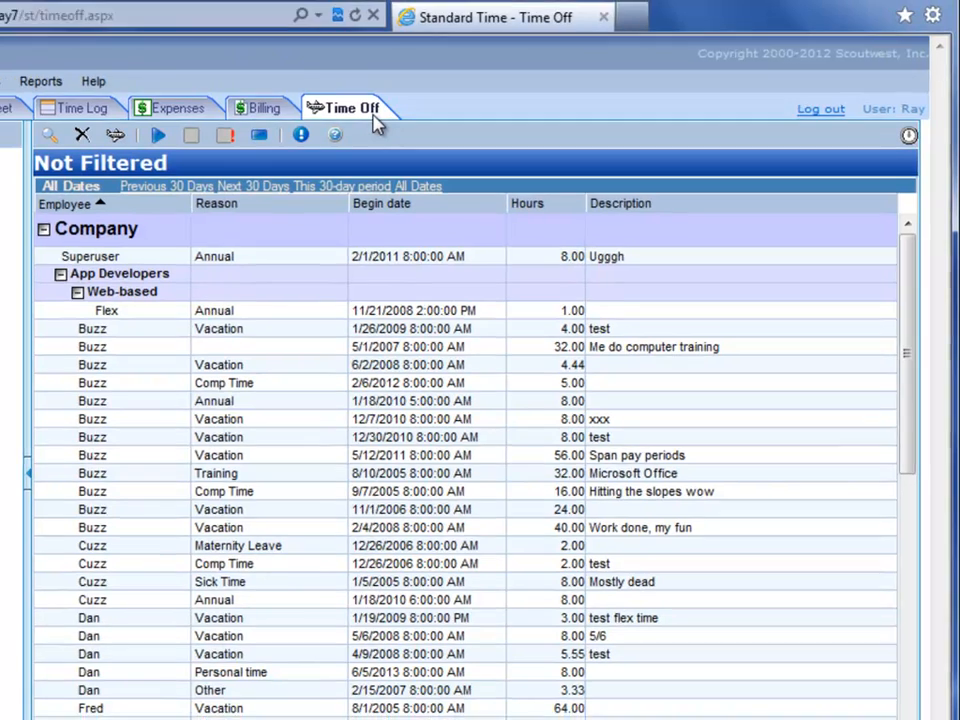
Step: Return from the time-off list to the weekly timesheet view
click(156, 112)
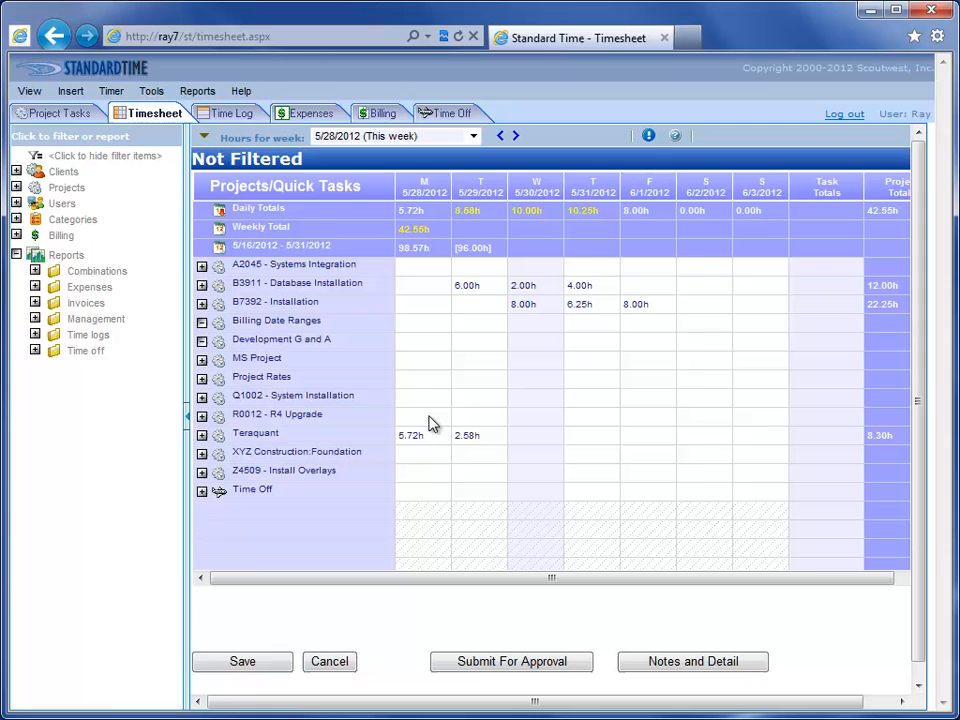
mouse_move(430, 400)
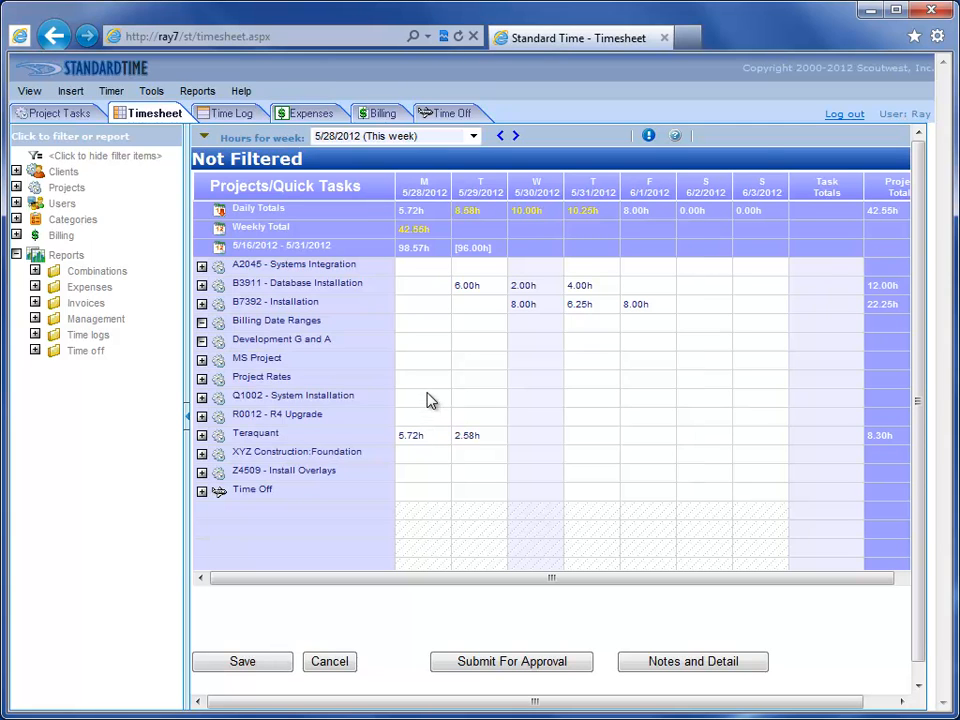
mouse_move(764, 116)
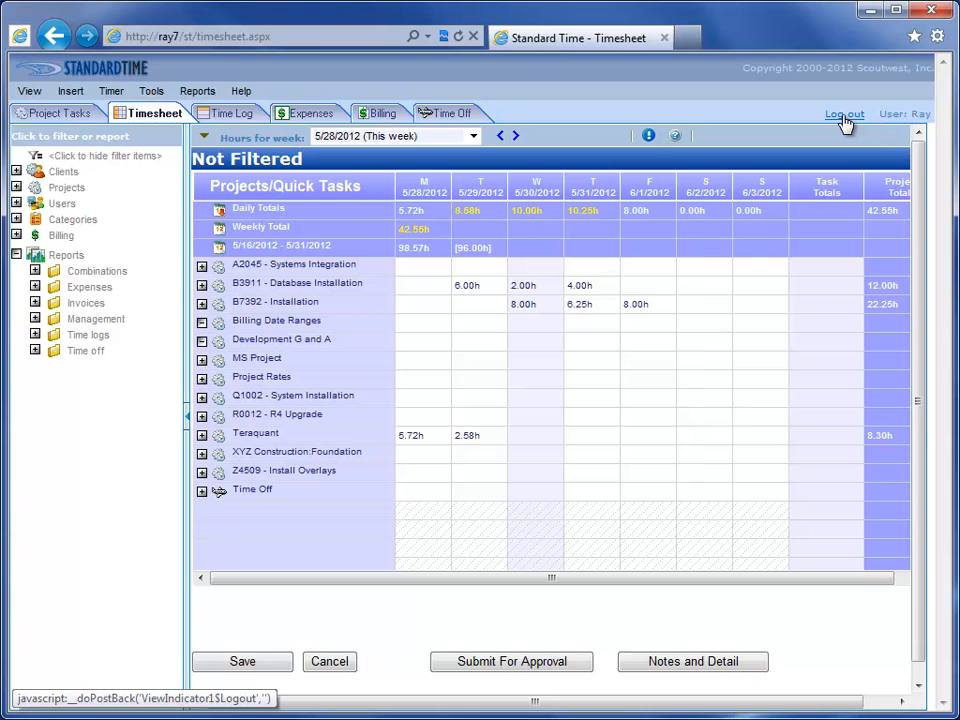
Step: Log out, then sign back in as 'ray' with Remember my login information ticked
click(844, 112)
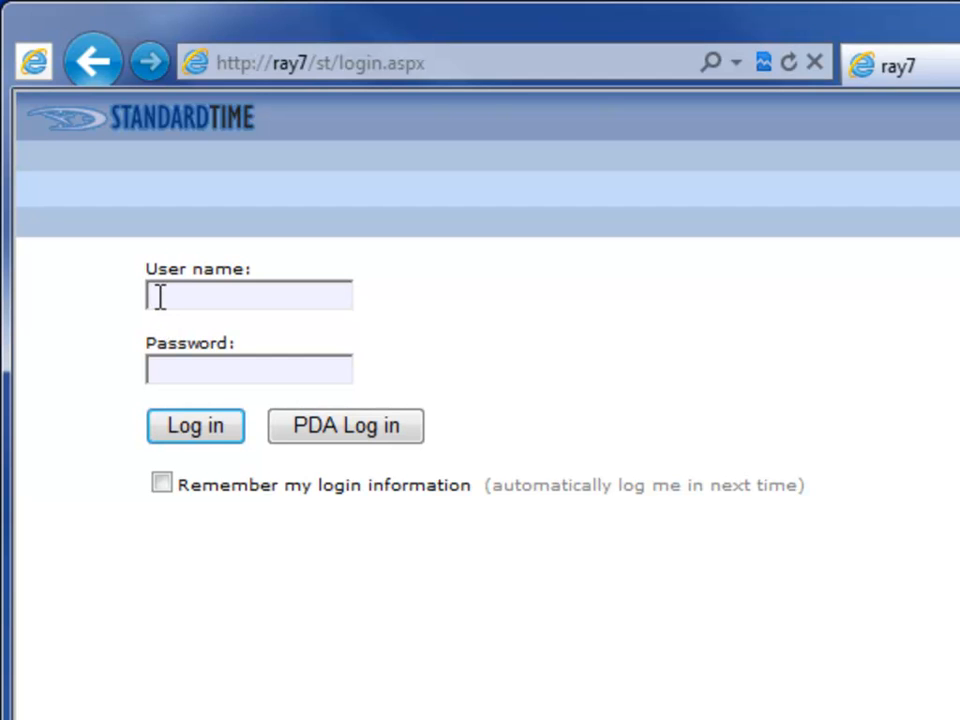
text(ray)
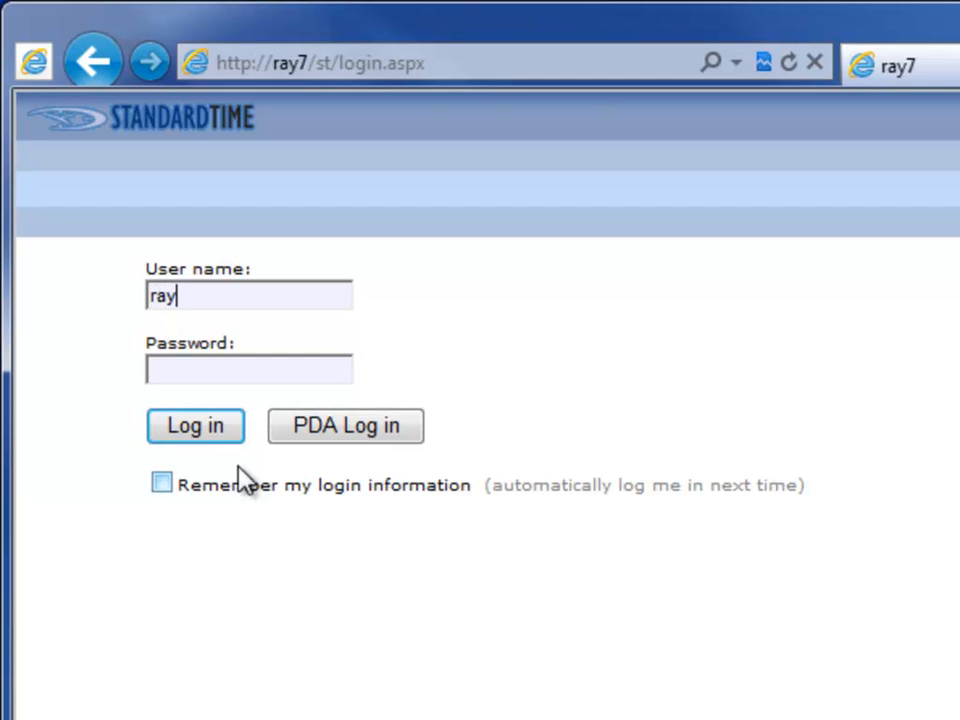
click(160, 482)
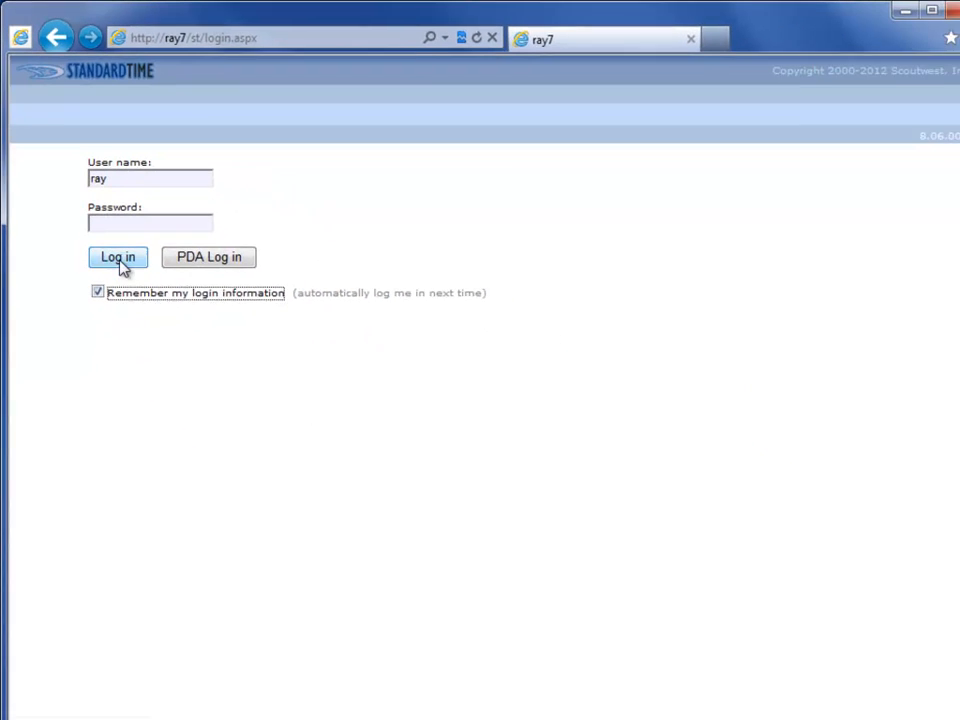
click(116, 256)
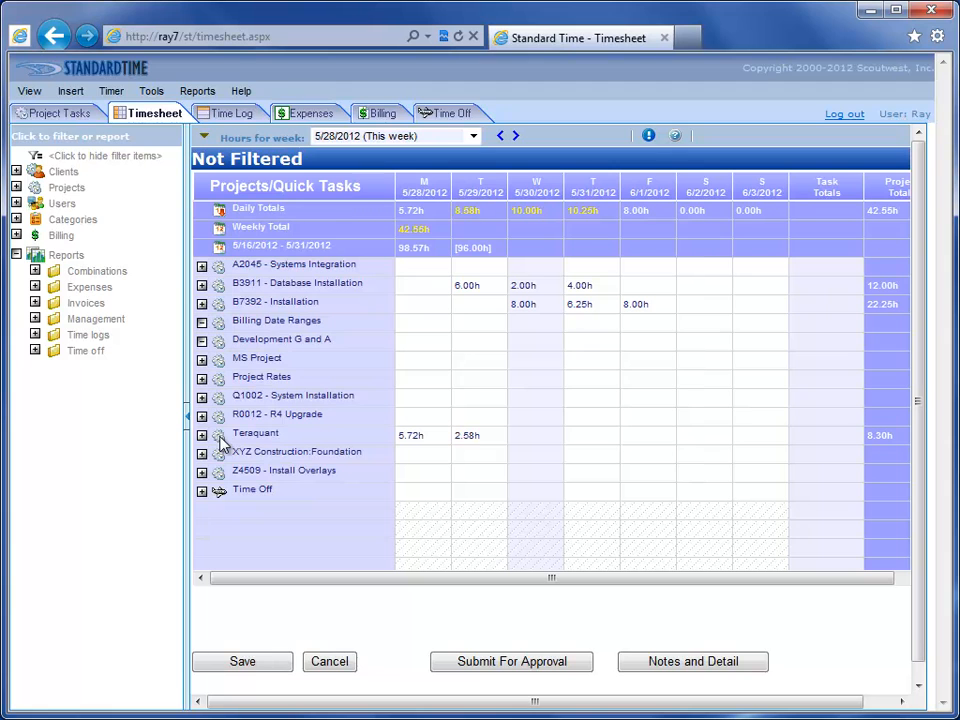
mouse_move(508, 432)
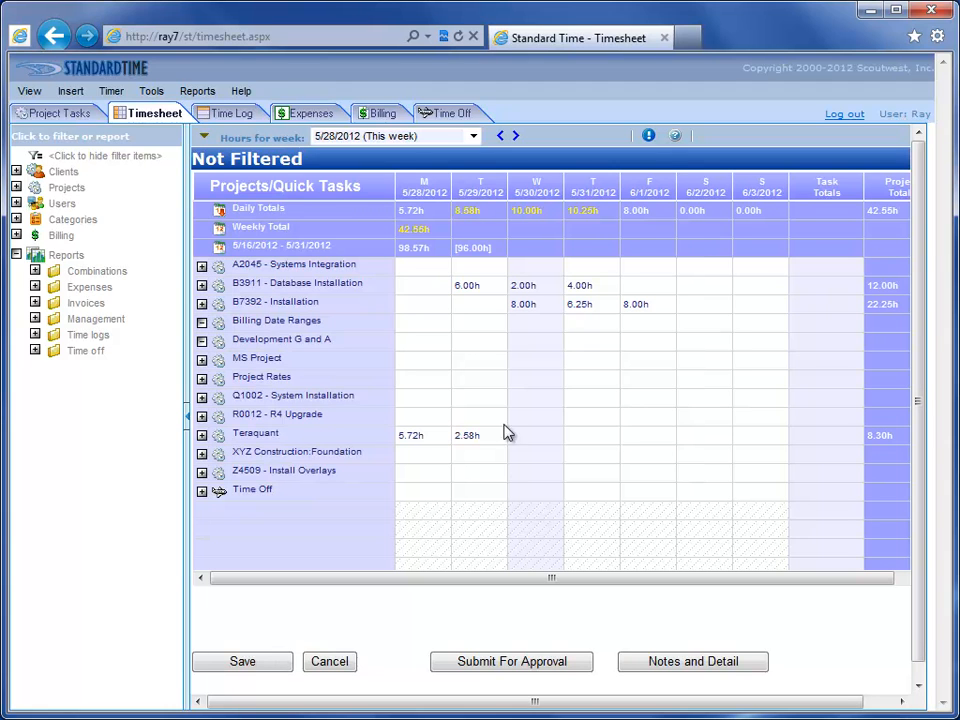
mouse_move(528, 338)
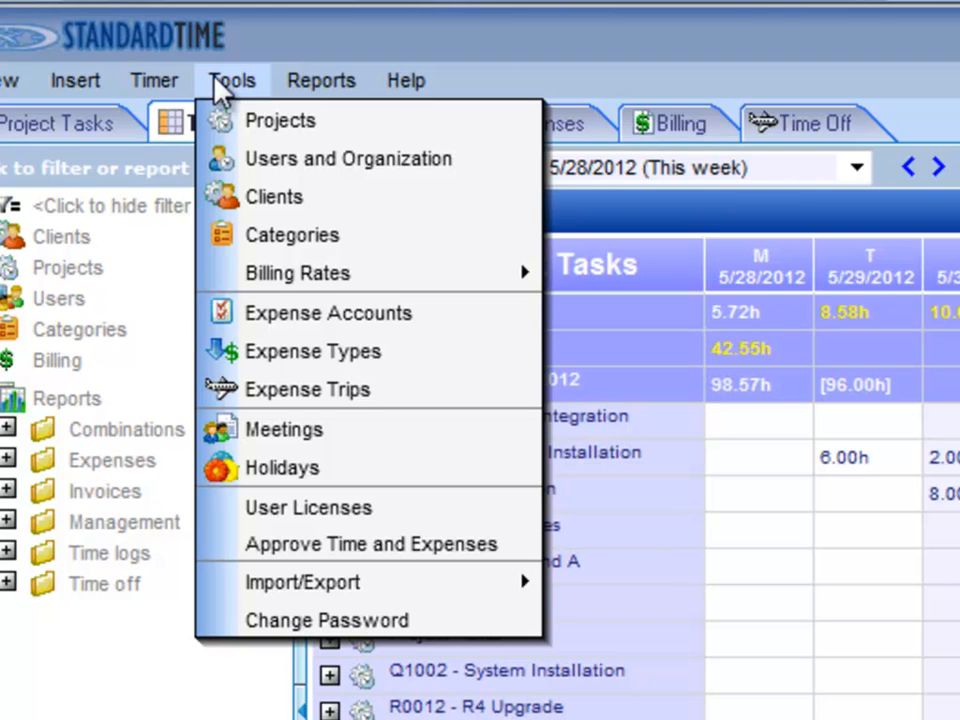
mouse_move(356, 120)
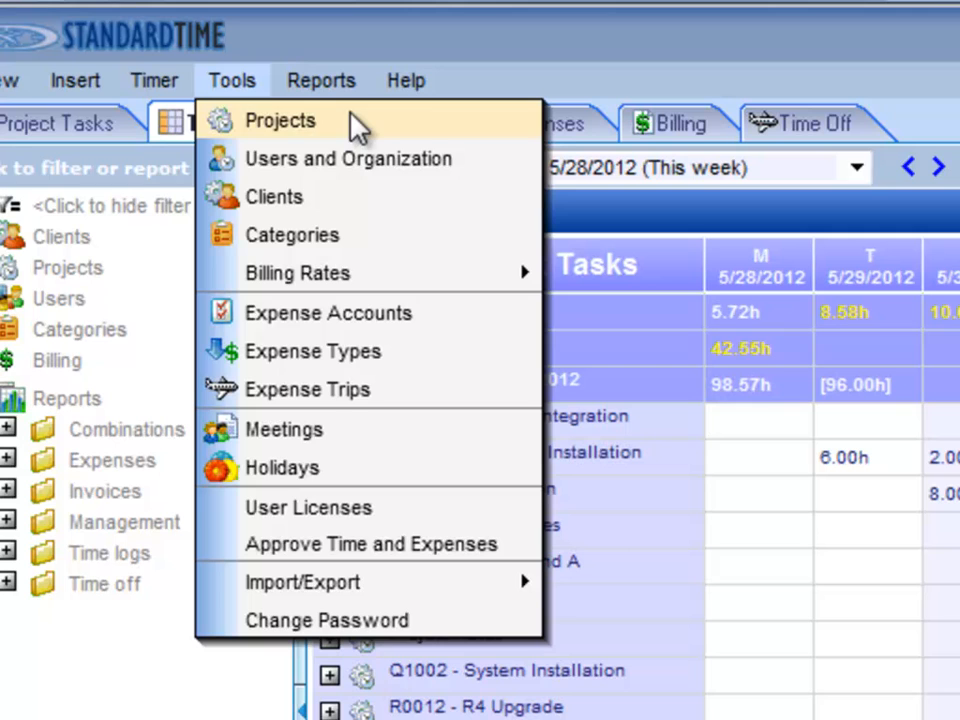
mouse_move(470, 168)
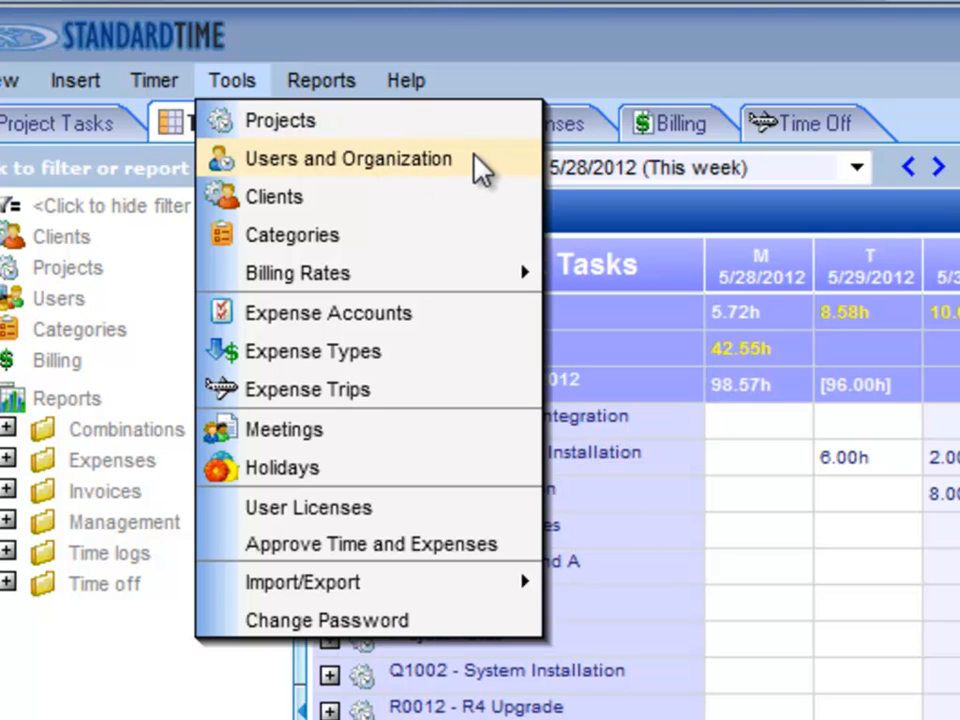